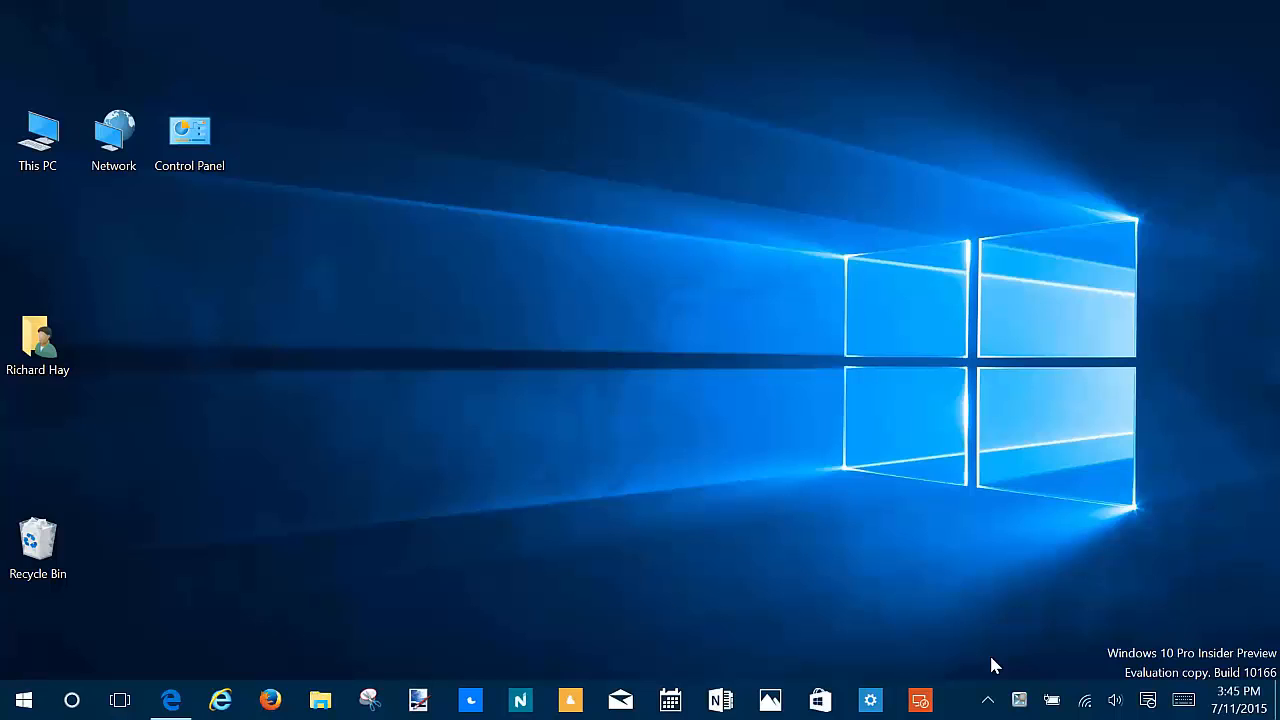
pyautogui.moveTo(172, 701)
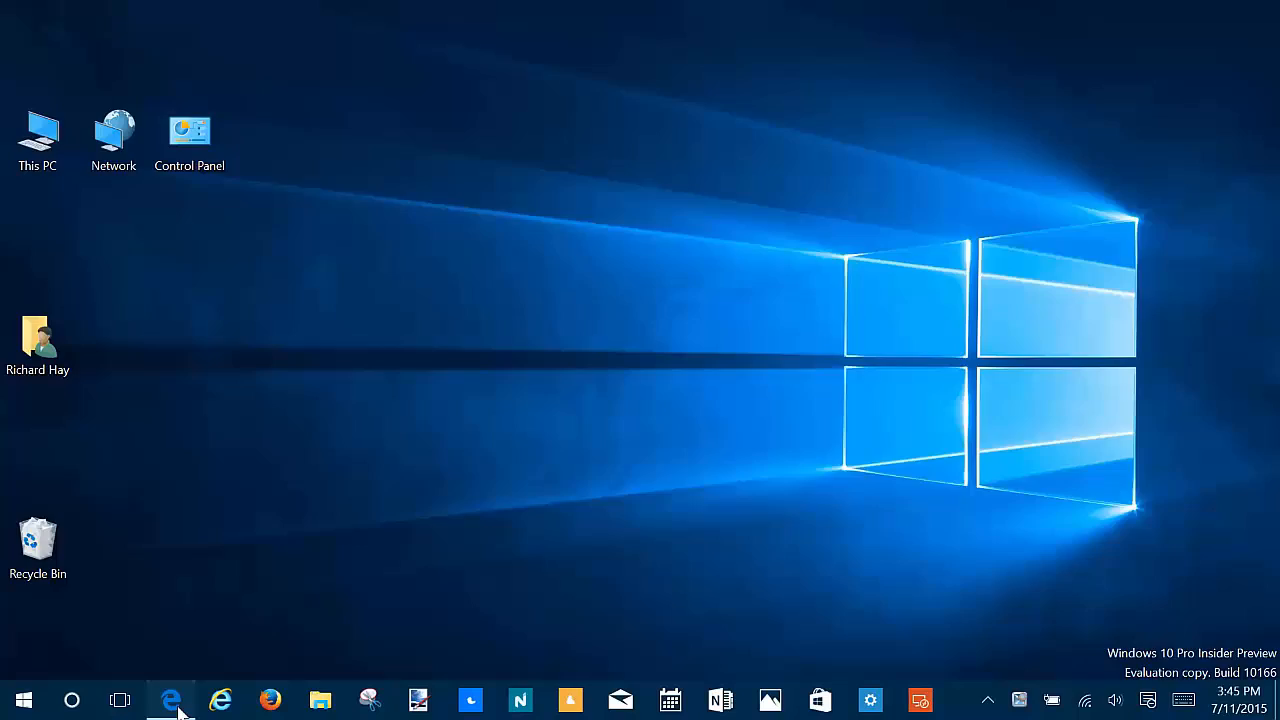
# - Open Accounts > Sign-in options in Settings and launch Windows Hello face setup
pyautogui.click(172, 700)
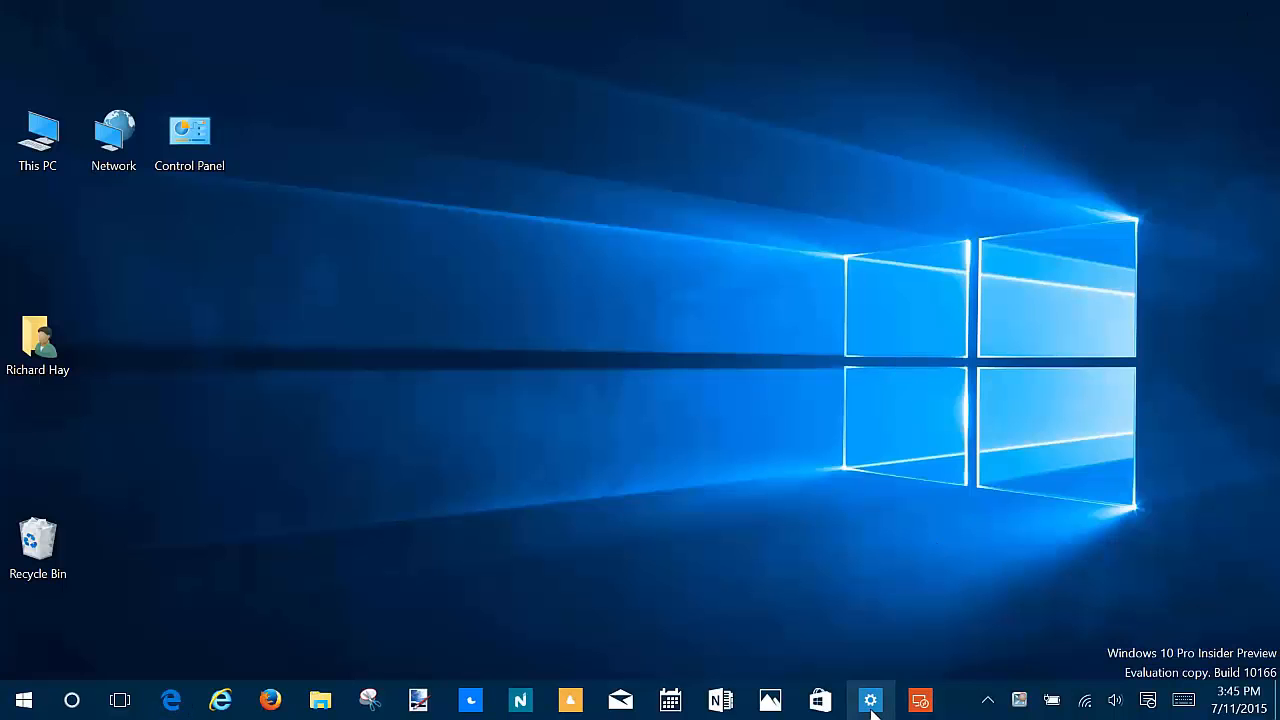
pyautogui.click(870, 699)
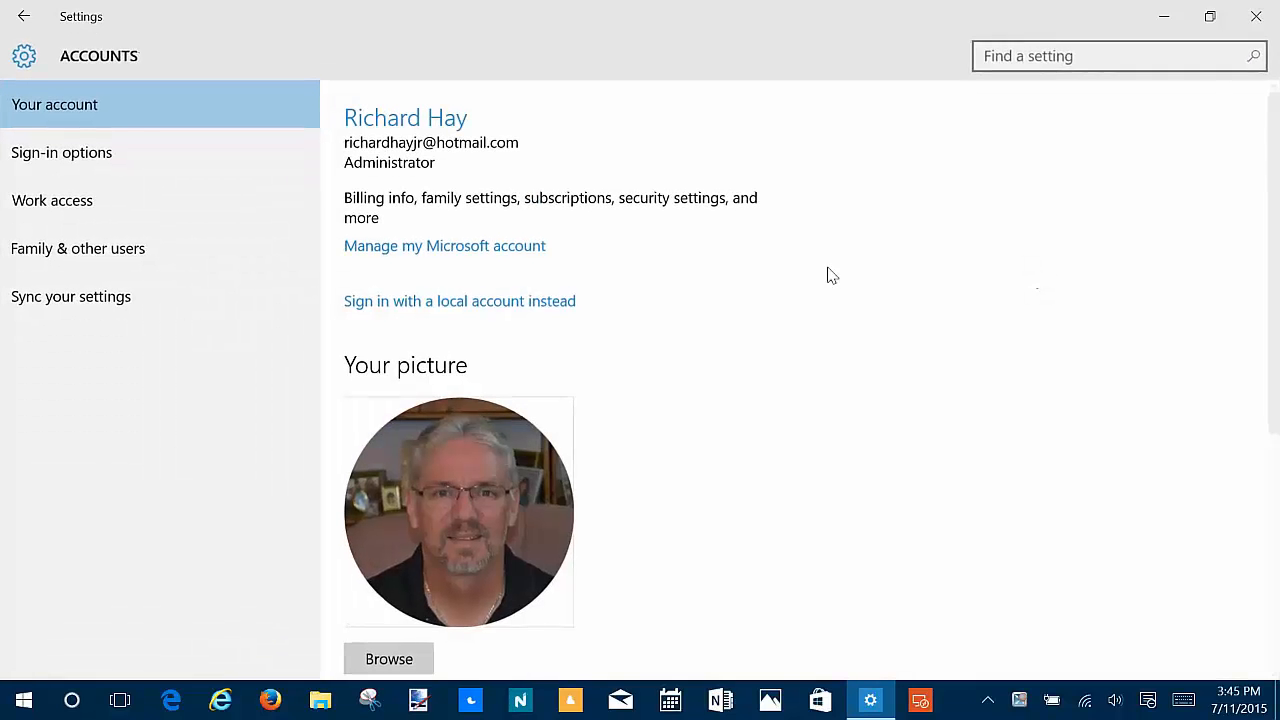
pyautogui.click(61, 152)
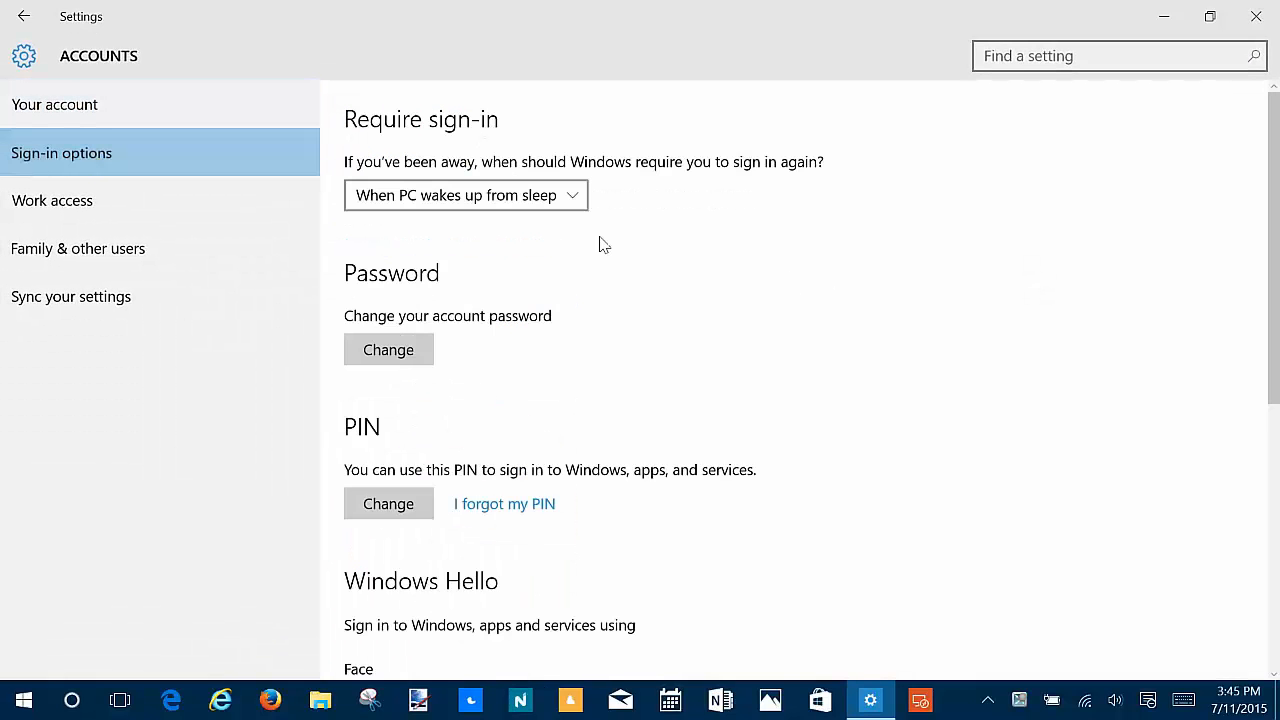
pyautogui.scroll(-3)
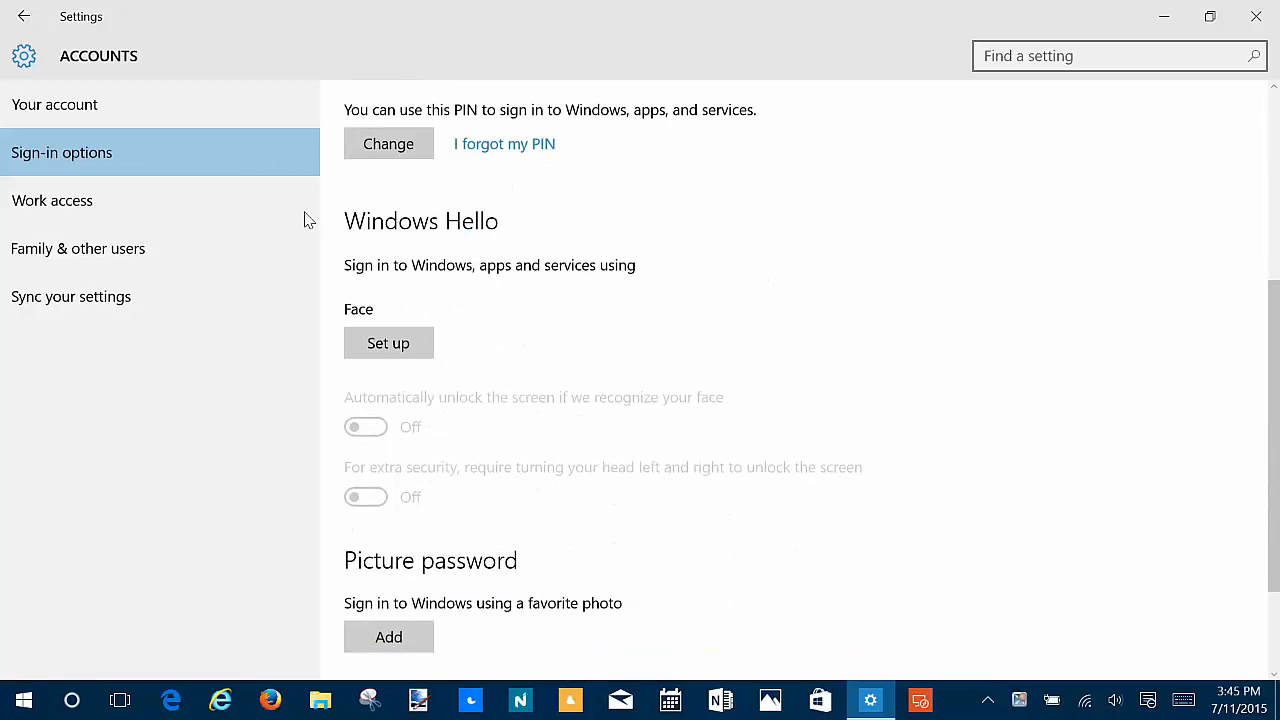
pyautogui.moveTo(493, 410)
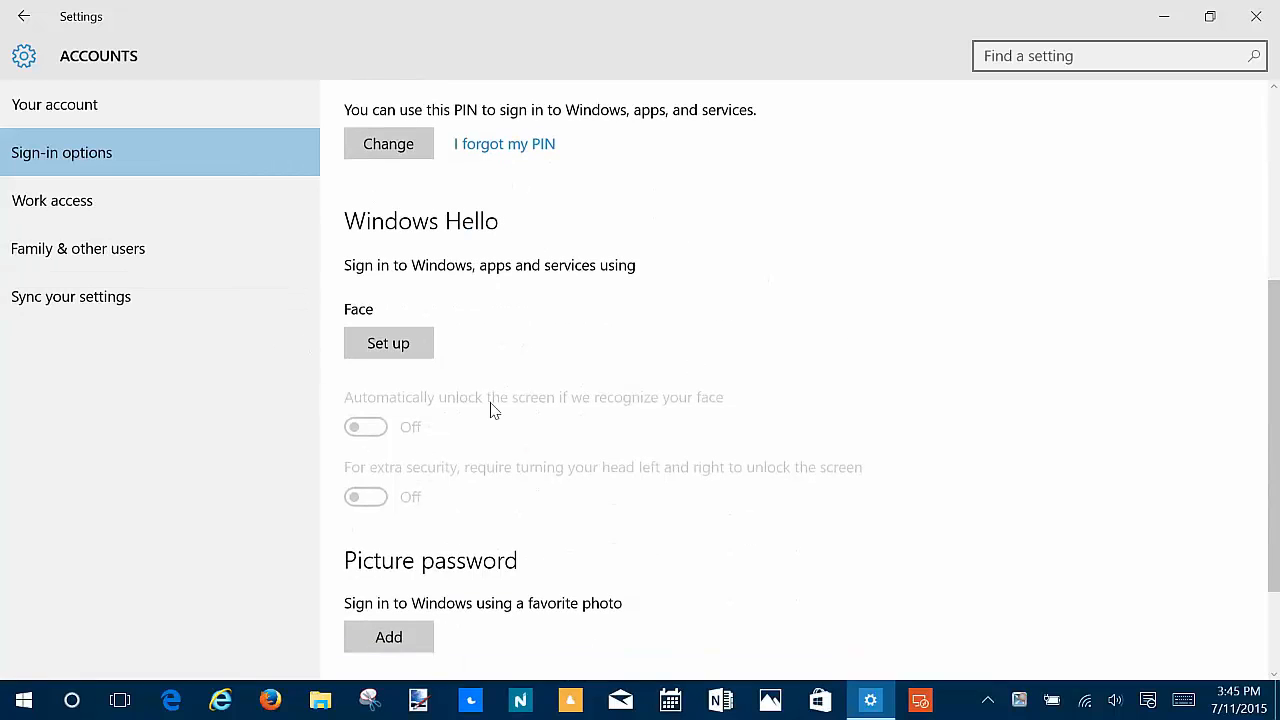
pyautogui.moveTo(426, 400)
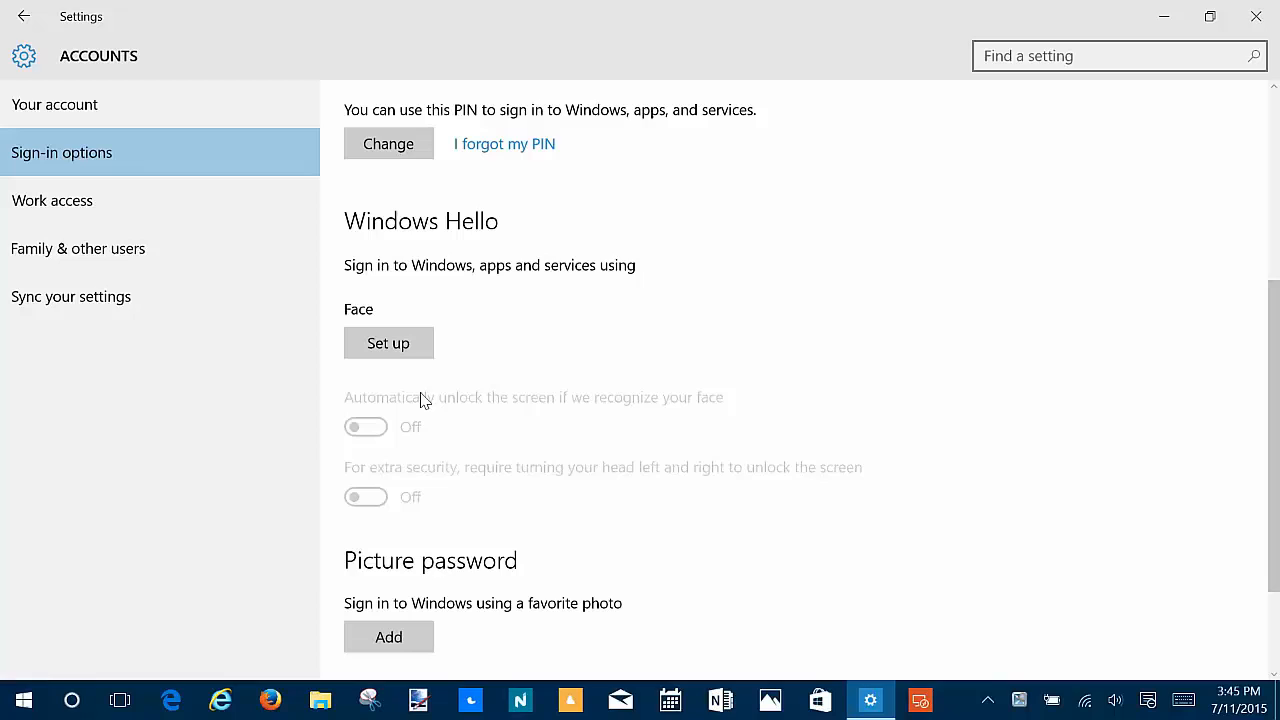
pyautogui.moveTo(411, 316)
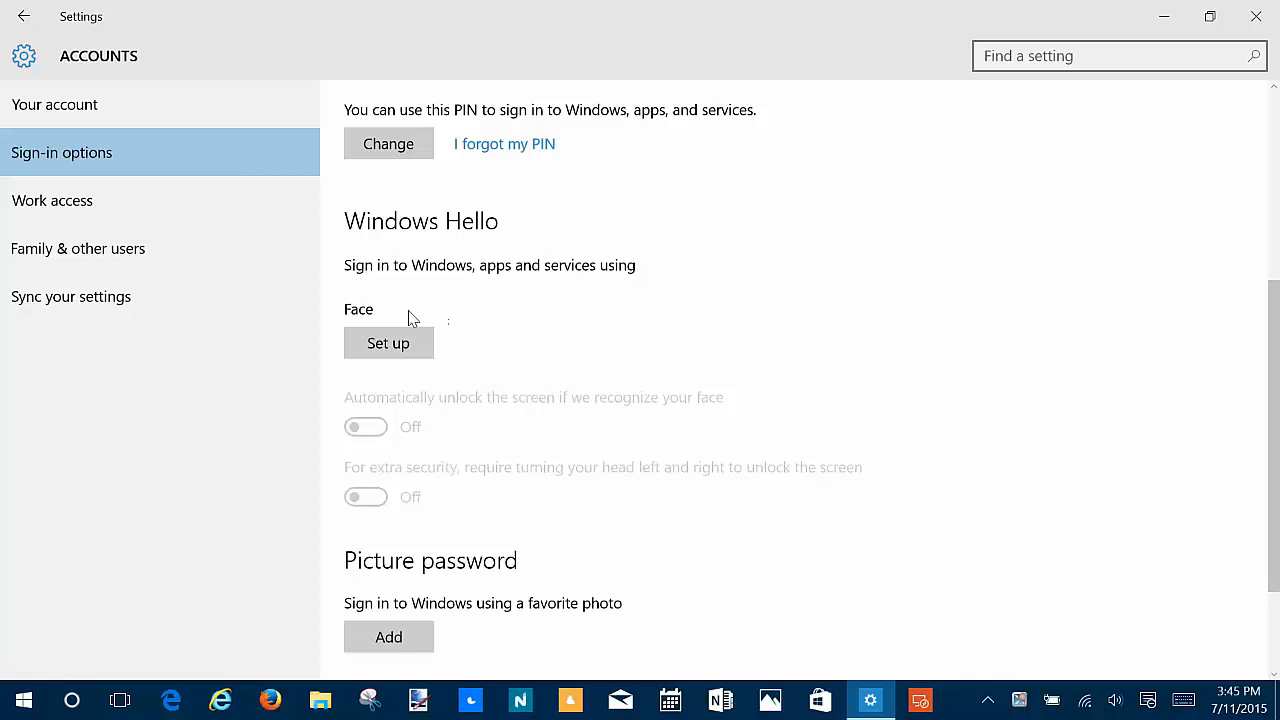
pyautogui.moveTo(541, 343)
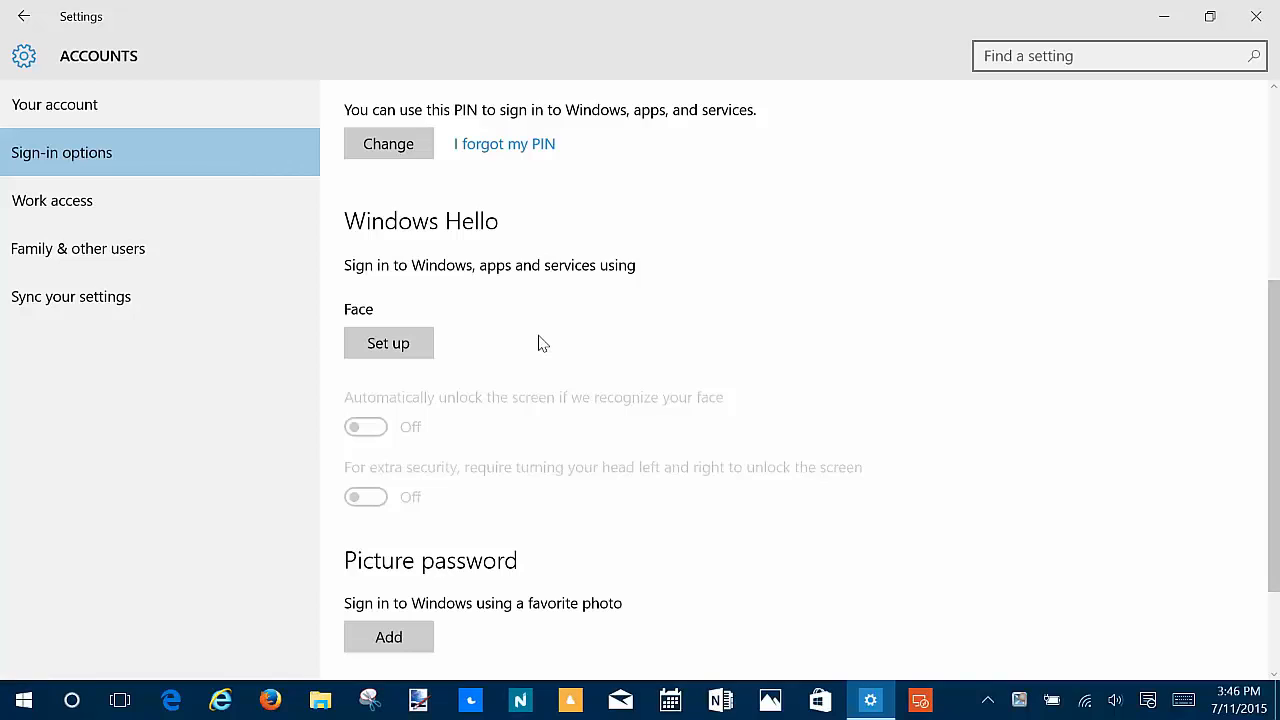
pyautogui.moveTo(600, 351)
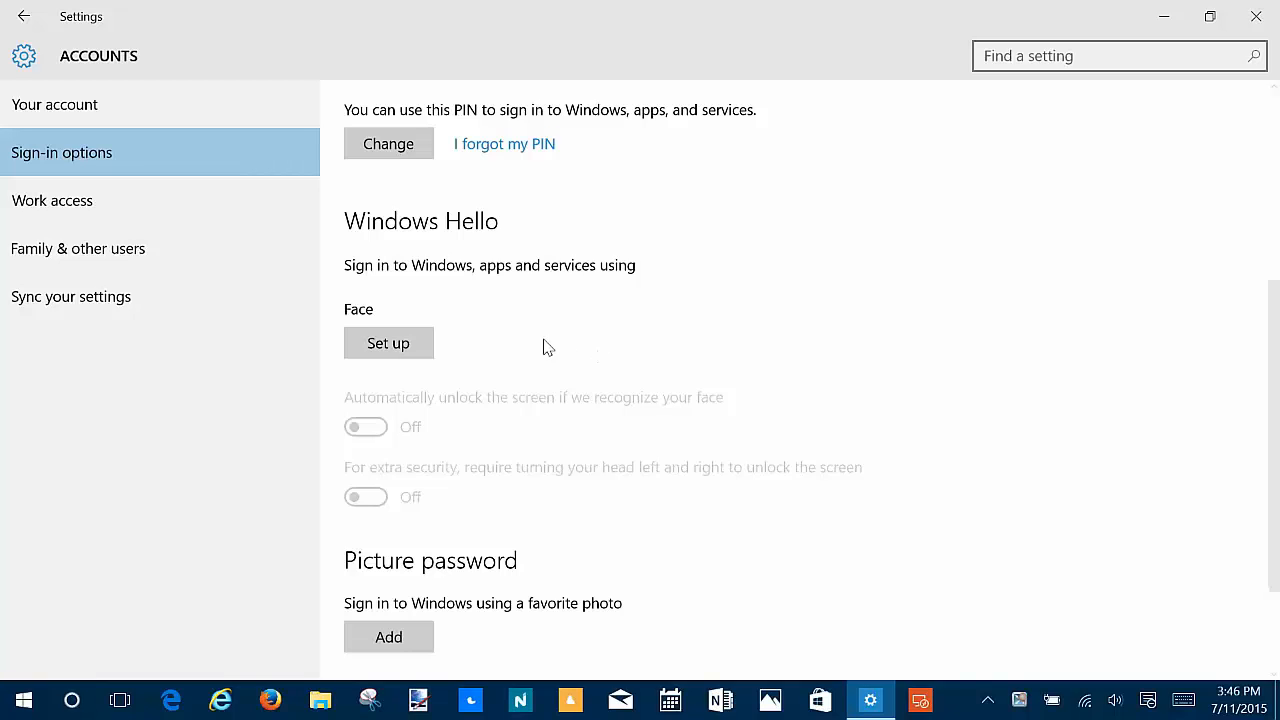
pyautogui.click(388, 343)
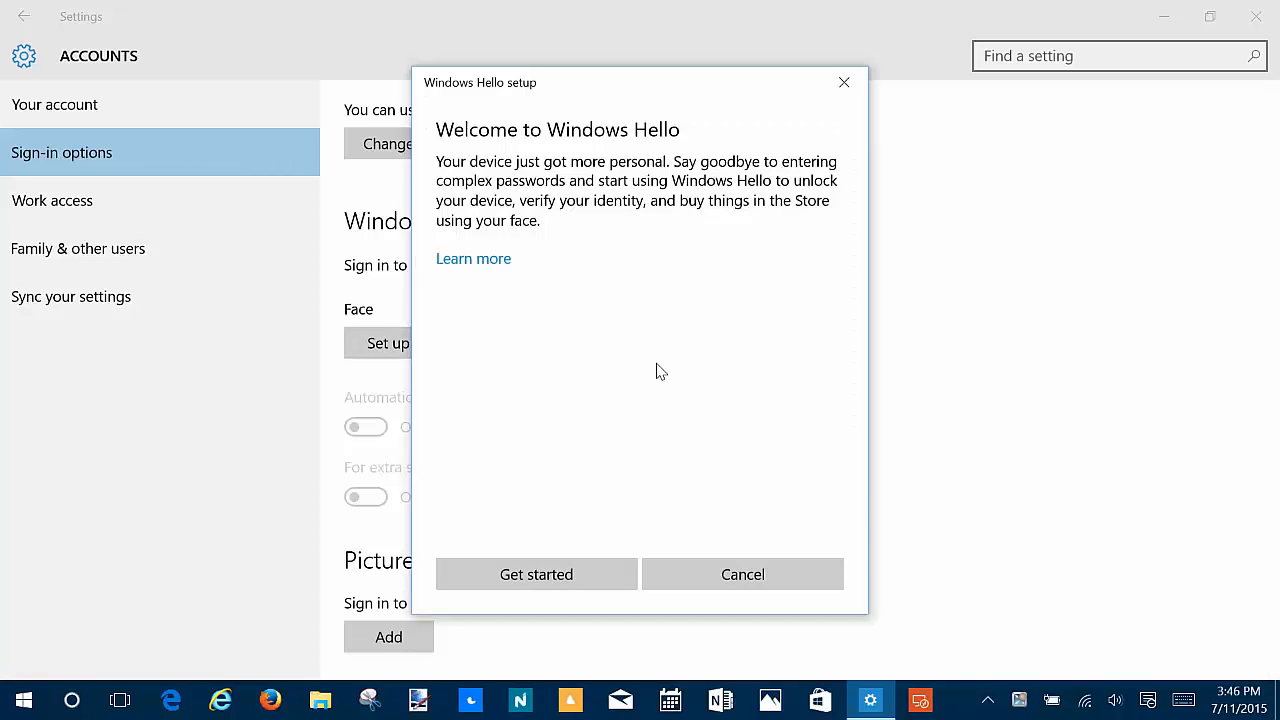
pyautogui.moveTo(536, 574)
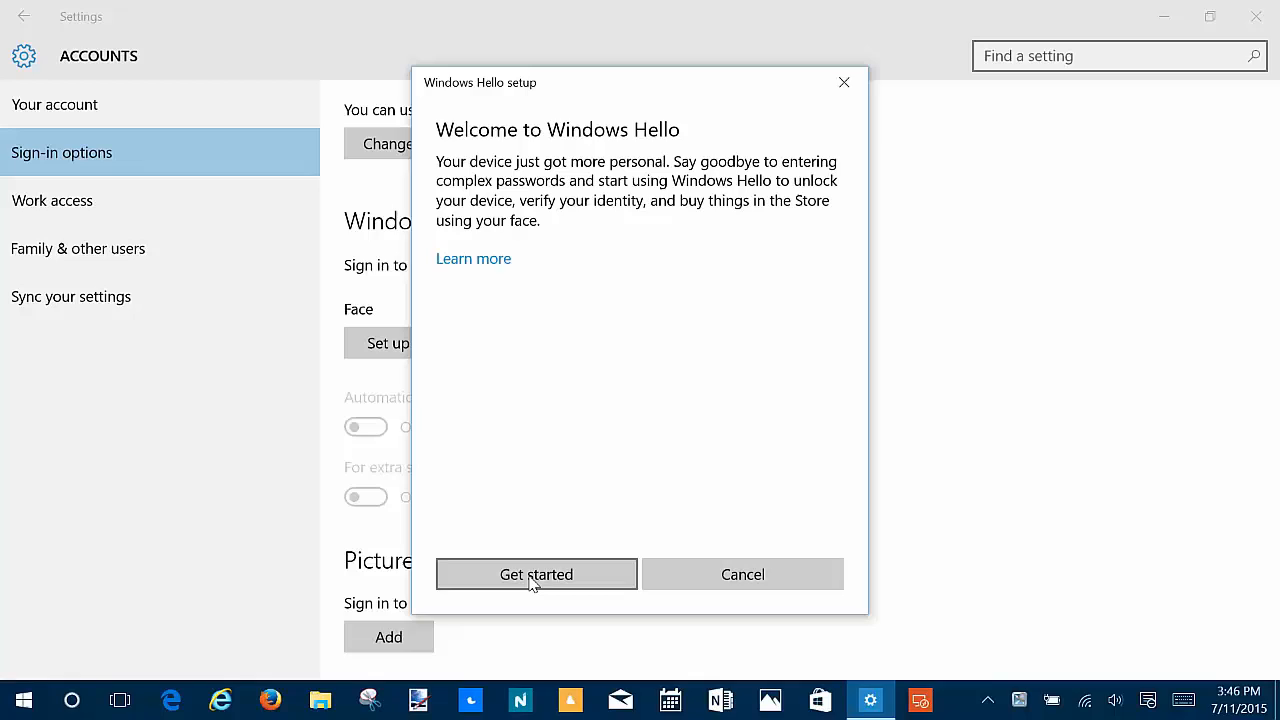
# - Run the Windows Hello face scan and close the All set page
pyautogui.click(536, 574)
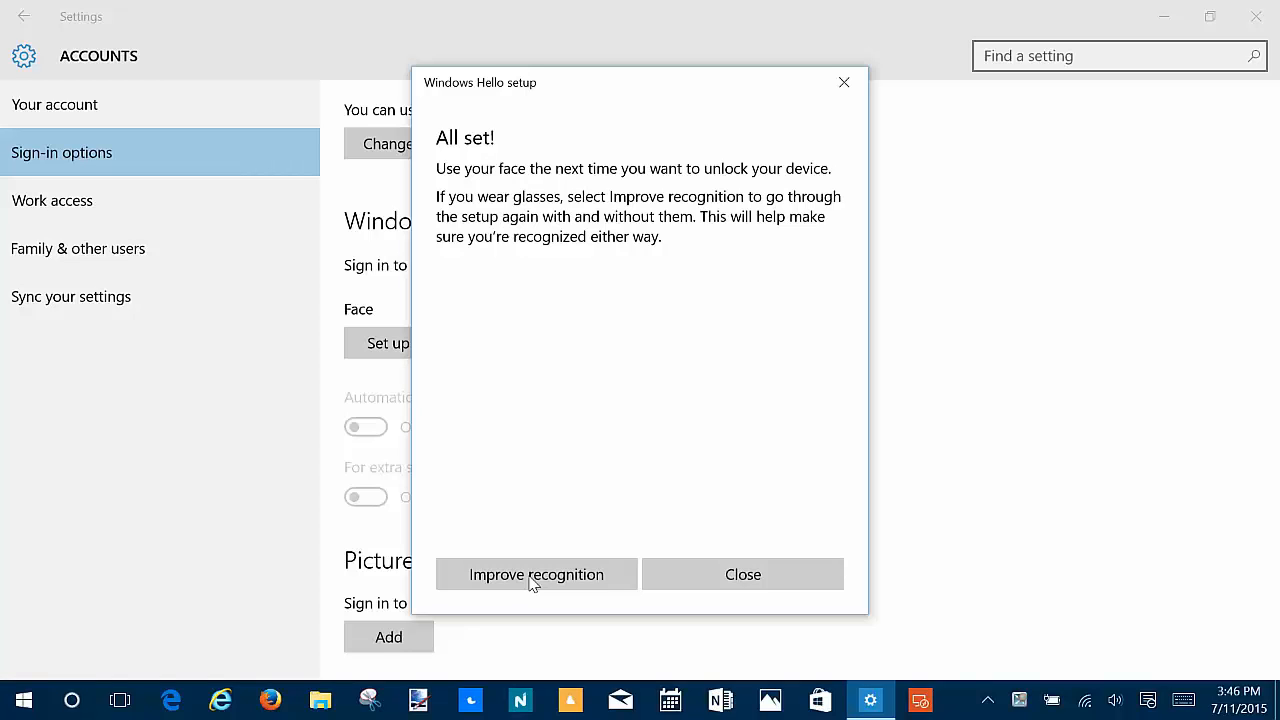
pyautogui.click(537, 574)
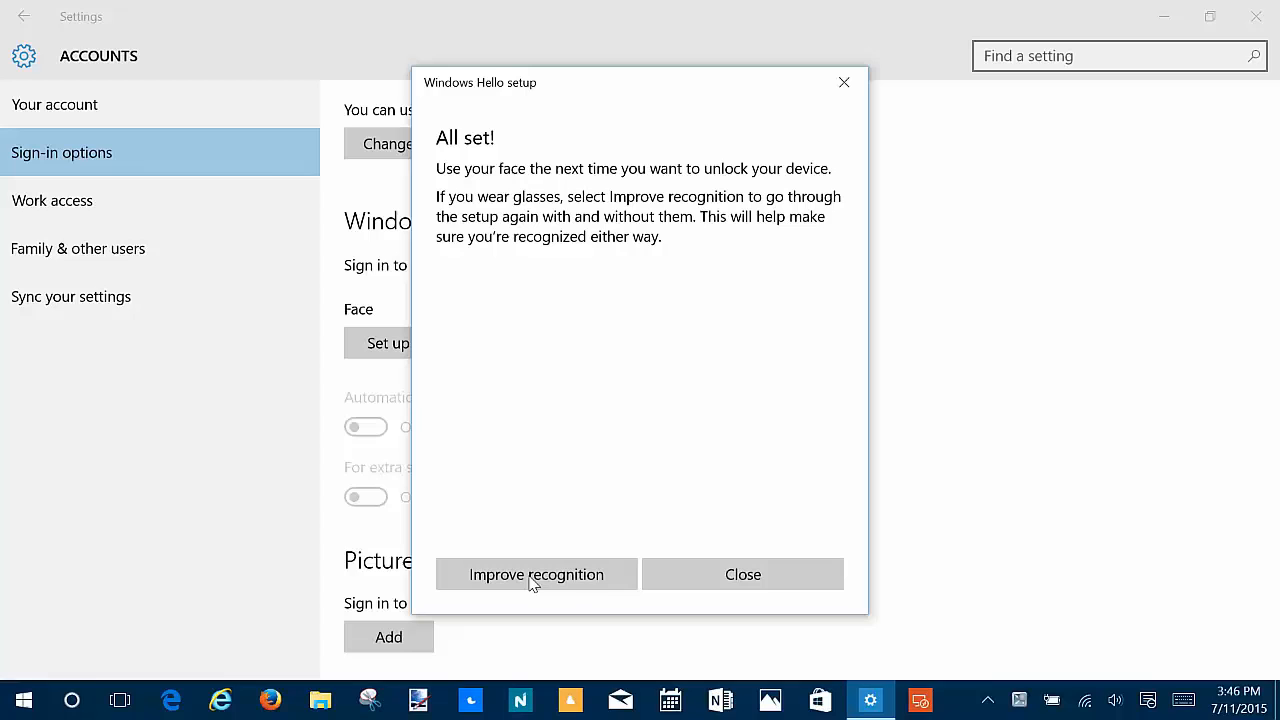
pyautogui.click(743, 574)
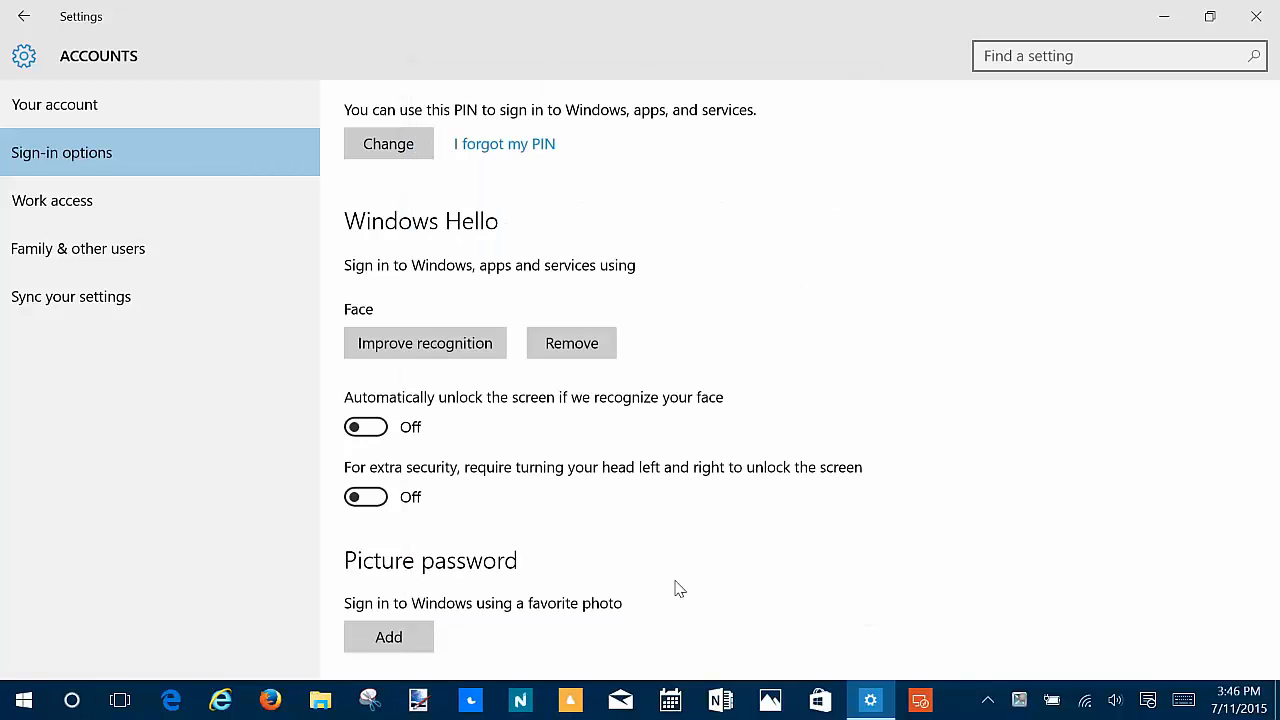
pyautogui.moveTo(464, 463)
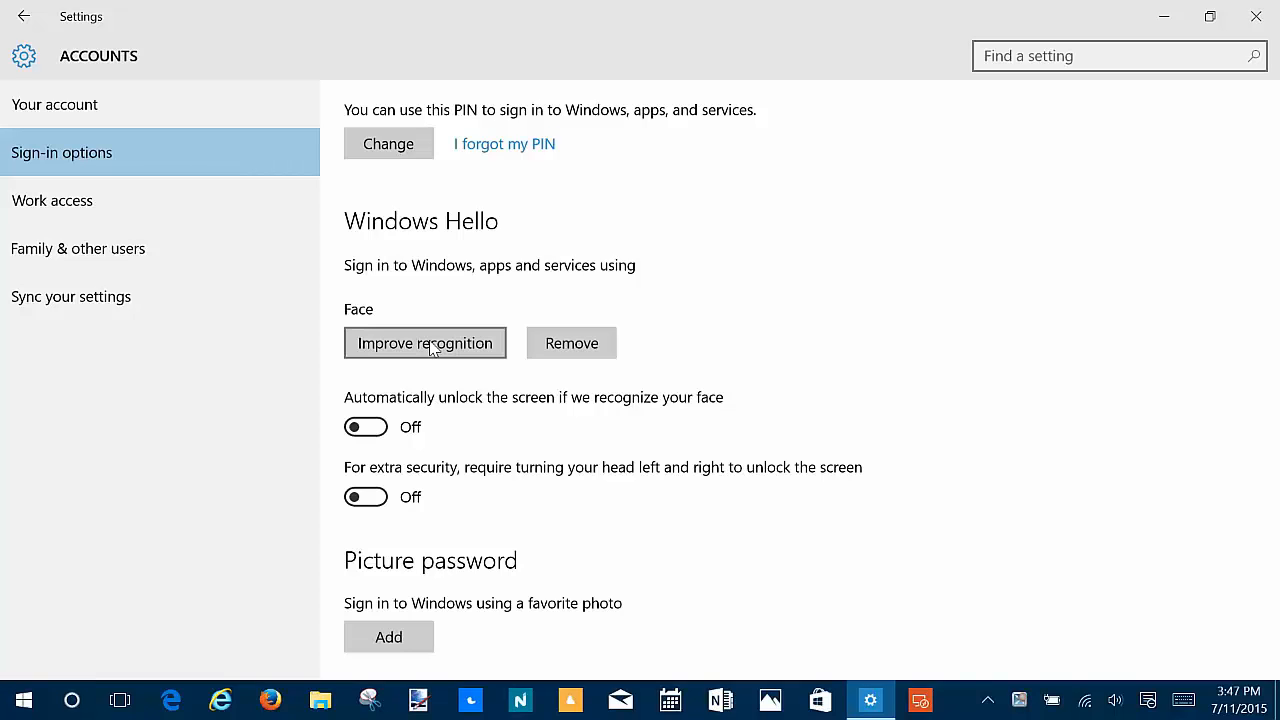
pyautogui.moveTo(457, 343)
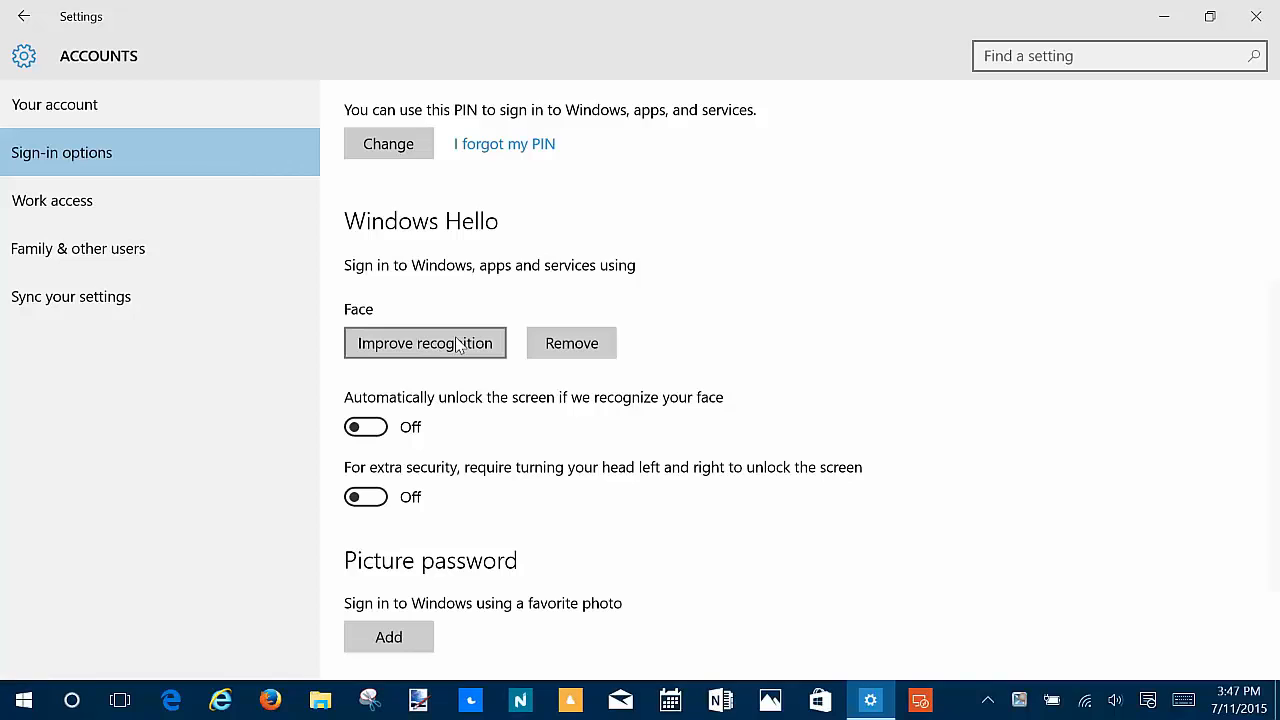
pyautogui.moveTo(462, 432)
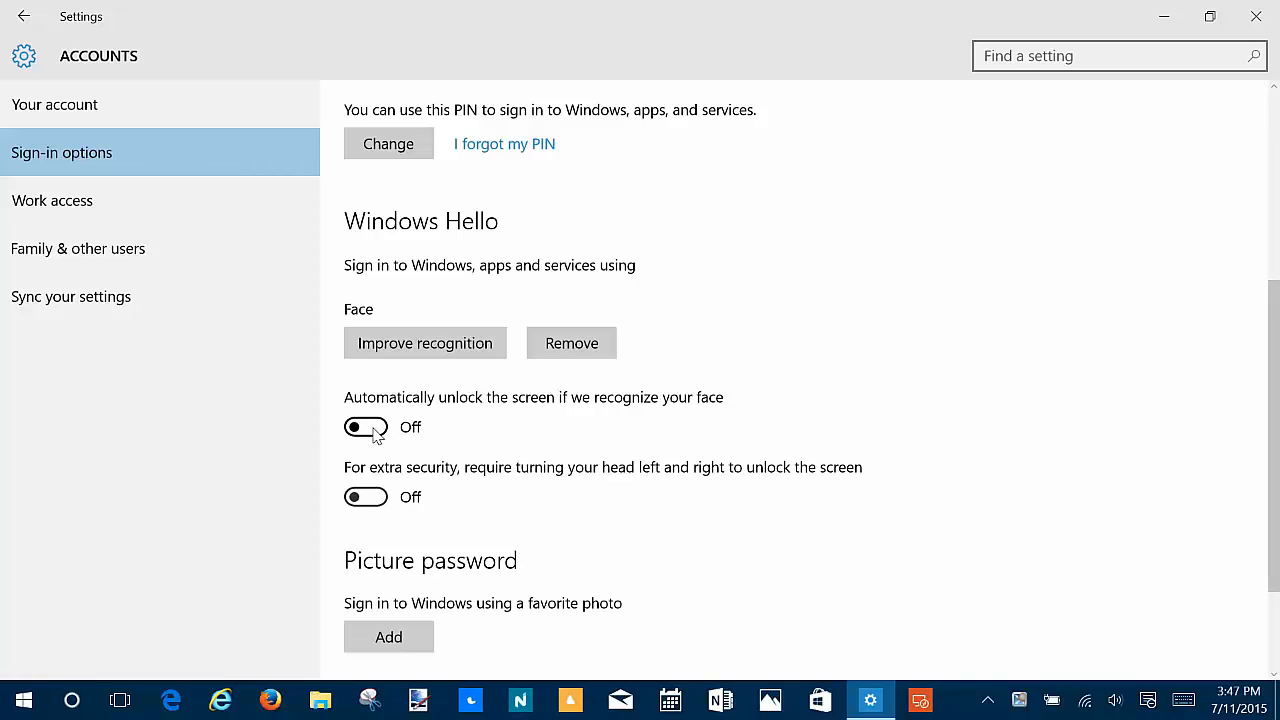
# - Switch 'Automatically unlock the screen if we recognize your face' to On and close Settings
pyautogui.click(366, 427)
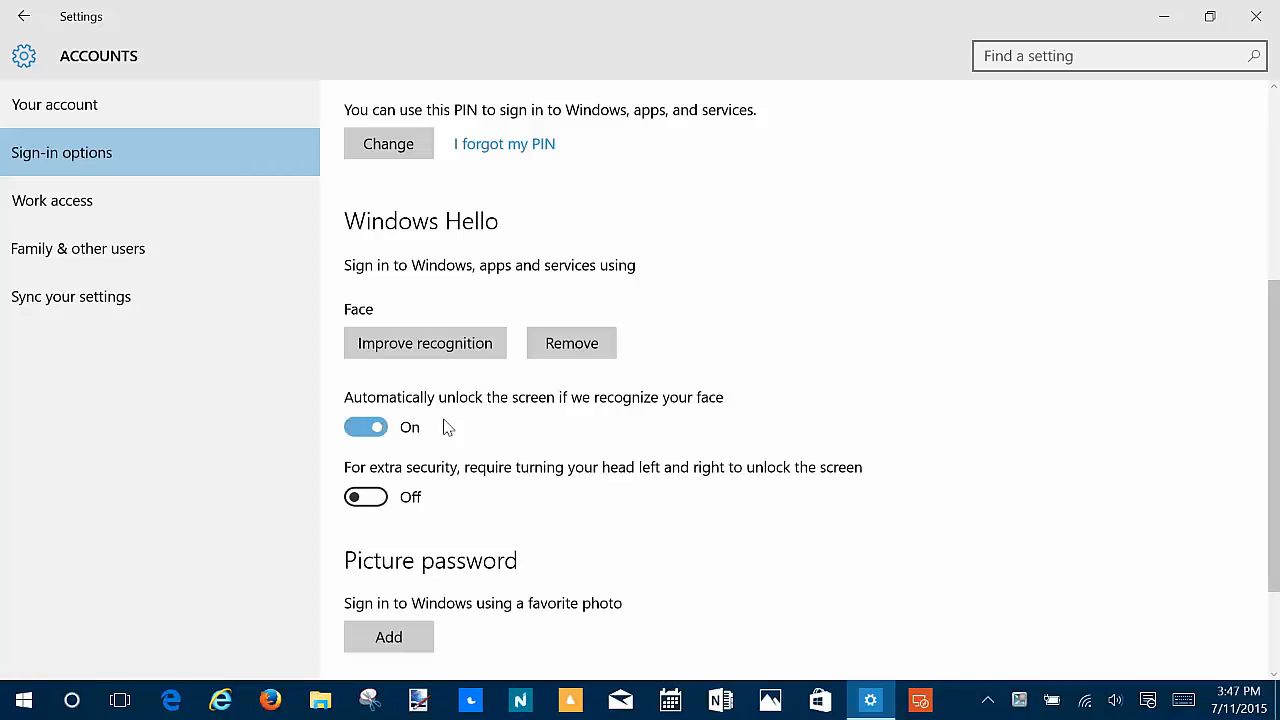
pyautogui.moveTo(1256, 17)
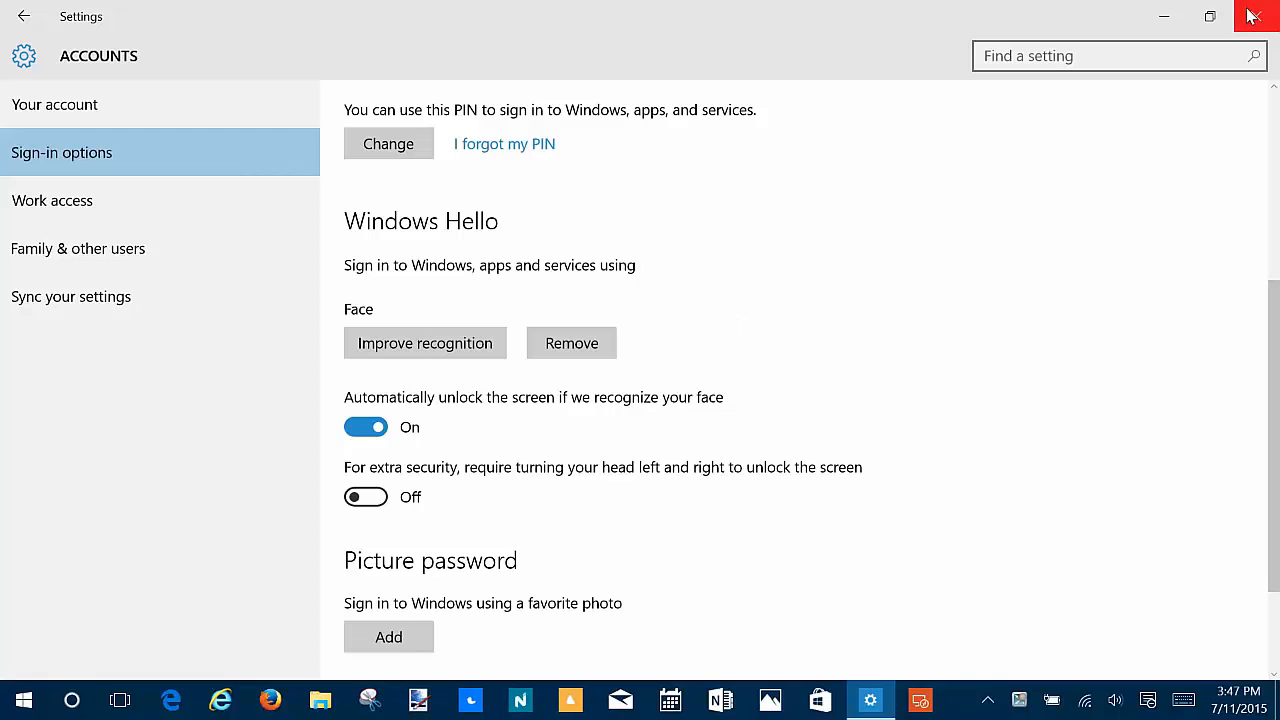
pyautogui.click(18, 701)
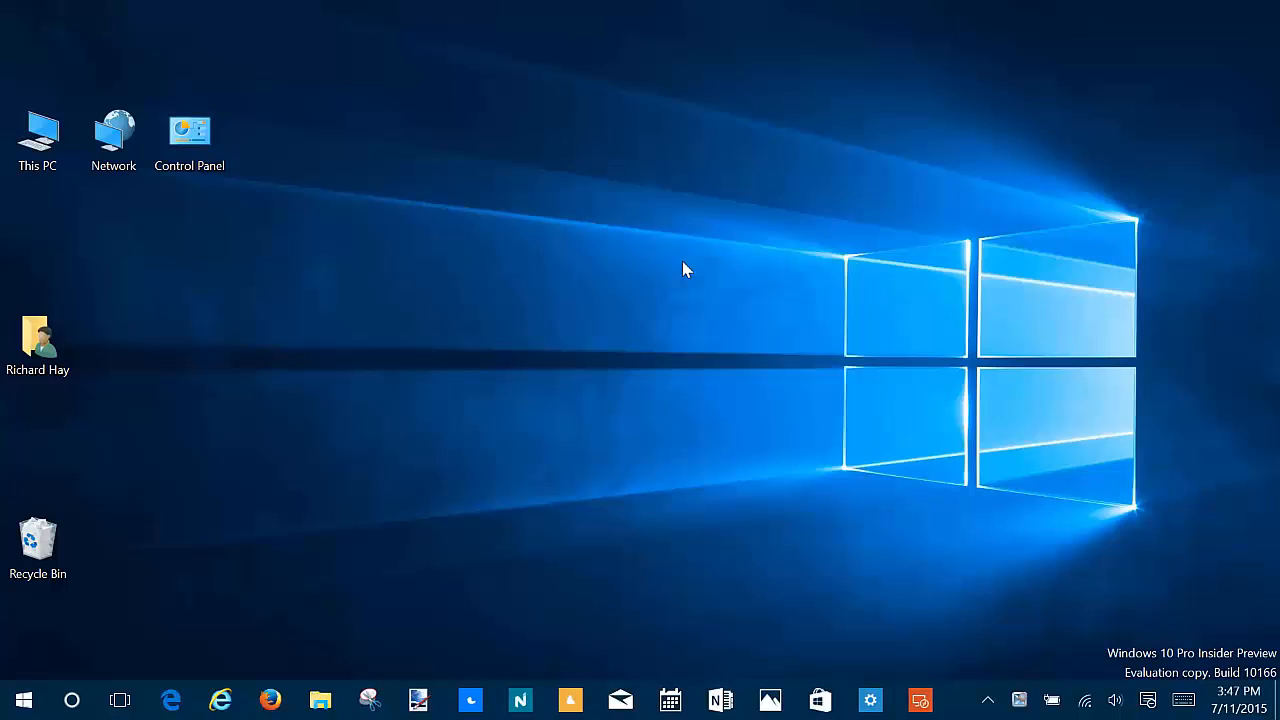
pyautogui.moveTo(856, 670)
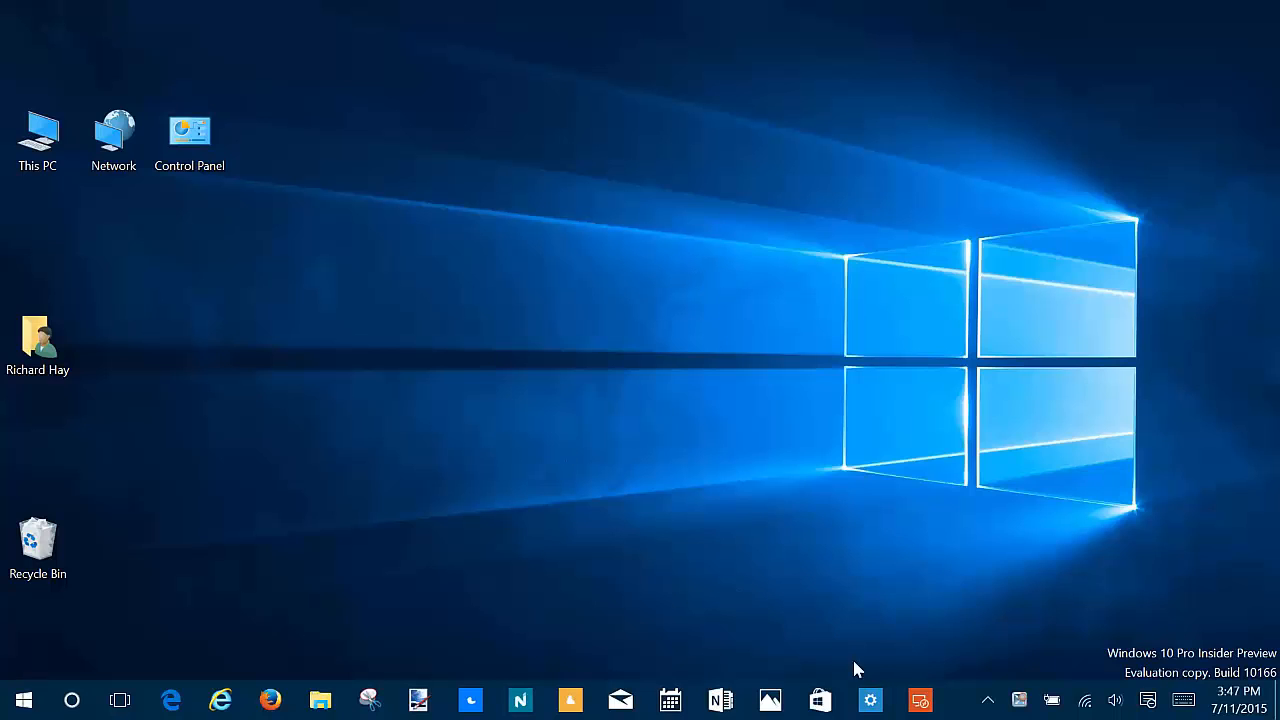
# - Reopen Accounts > Sign-in options, verify automatic face unlock is still On, then close Settings
pyautogui.click(869, 700)
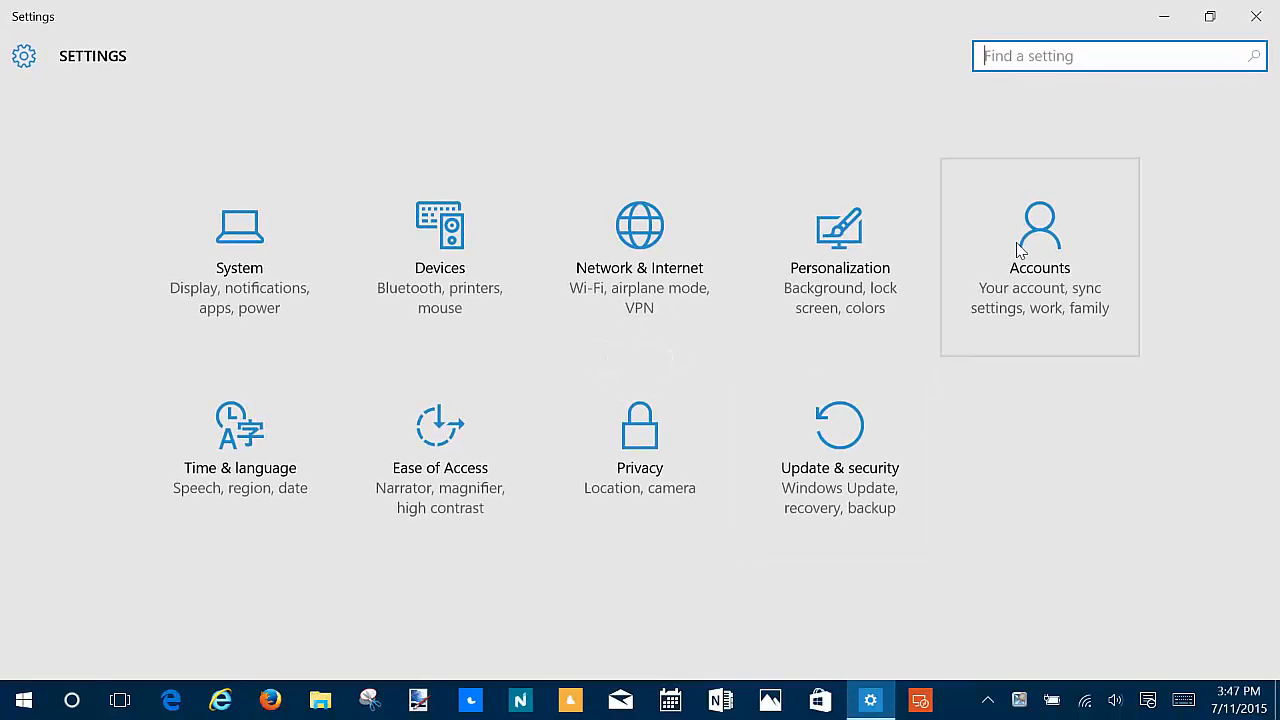
pyautogui.click(1039, 240)
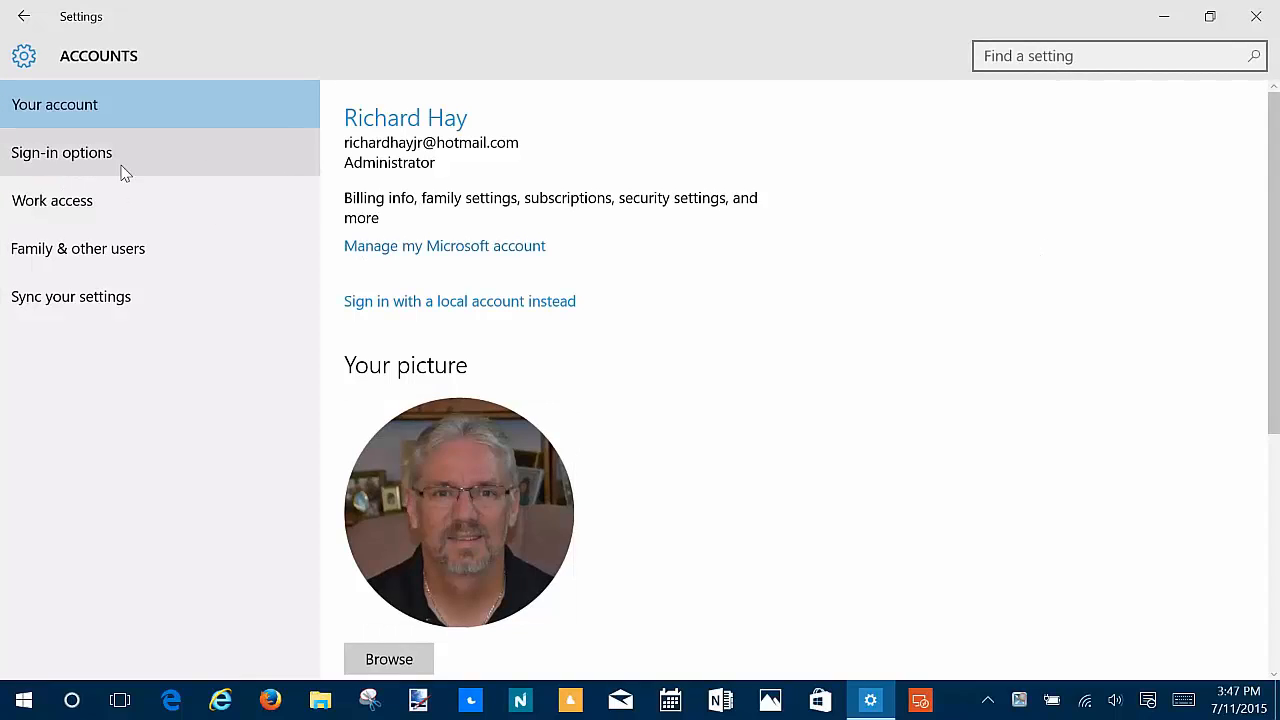
pyautogui.click(61, 152)
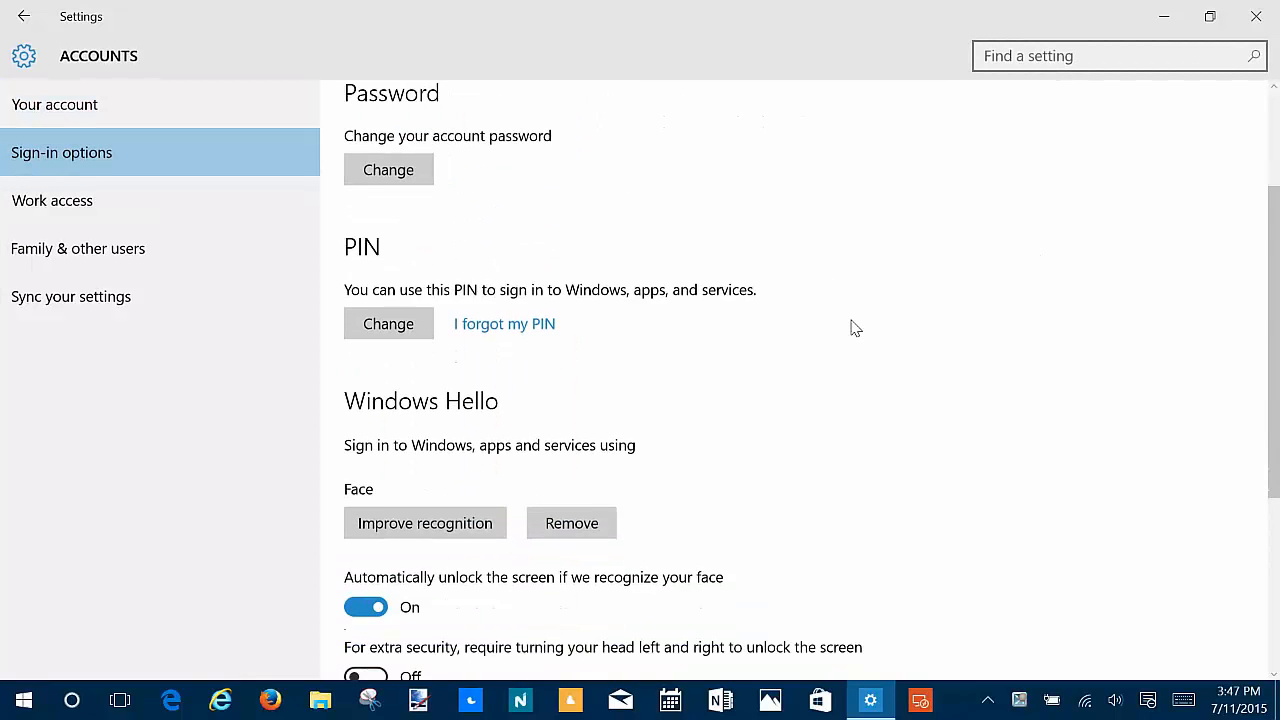
pyautogui.scroll(-3)
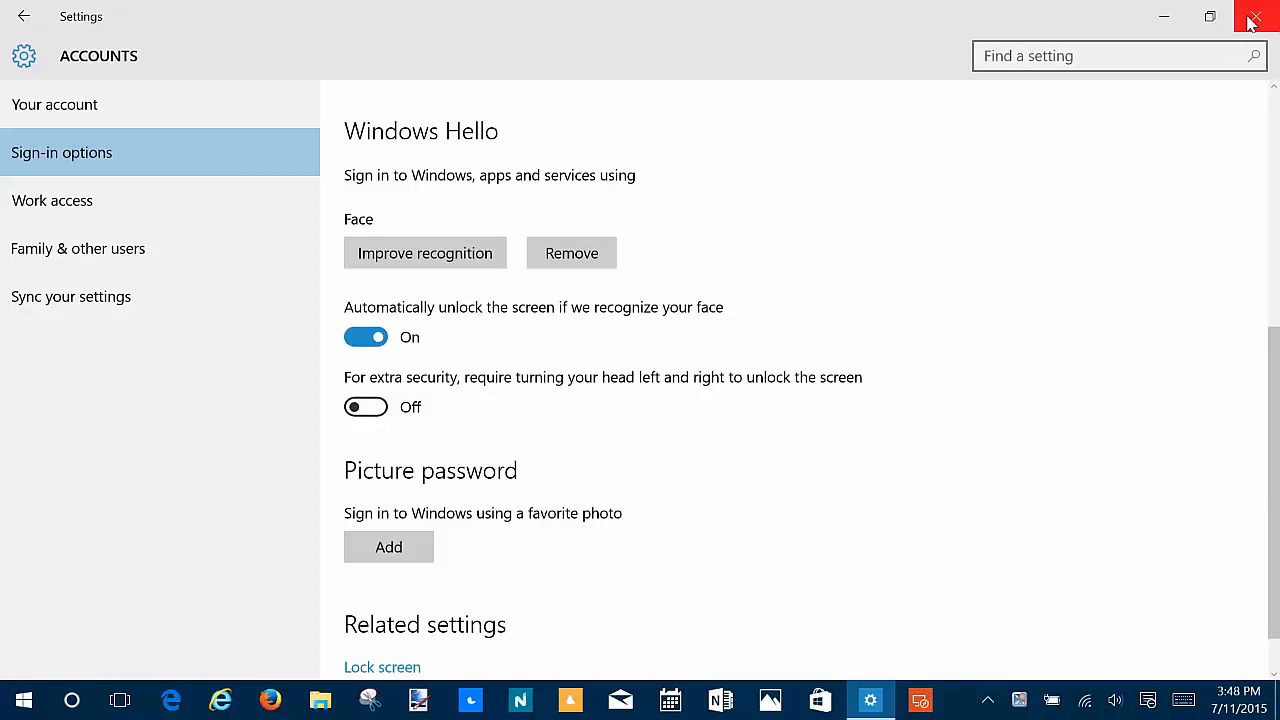
pyautogui.click(1256, 18)
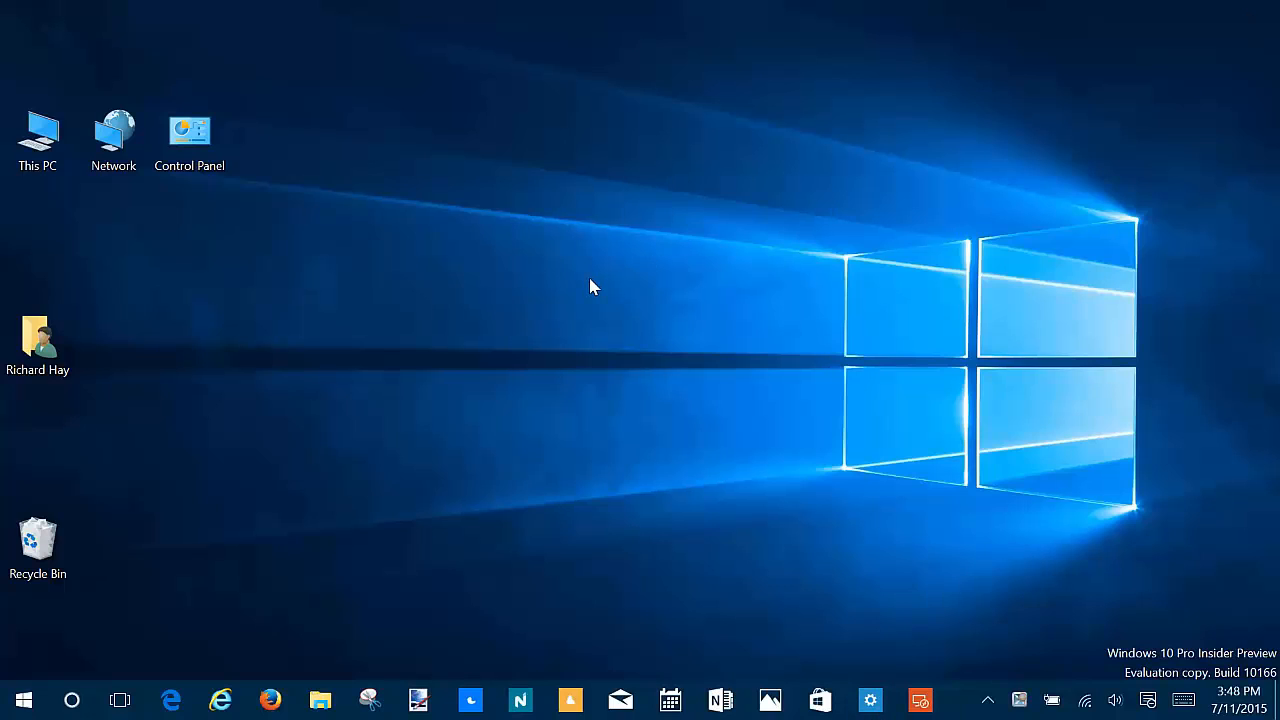